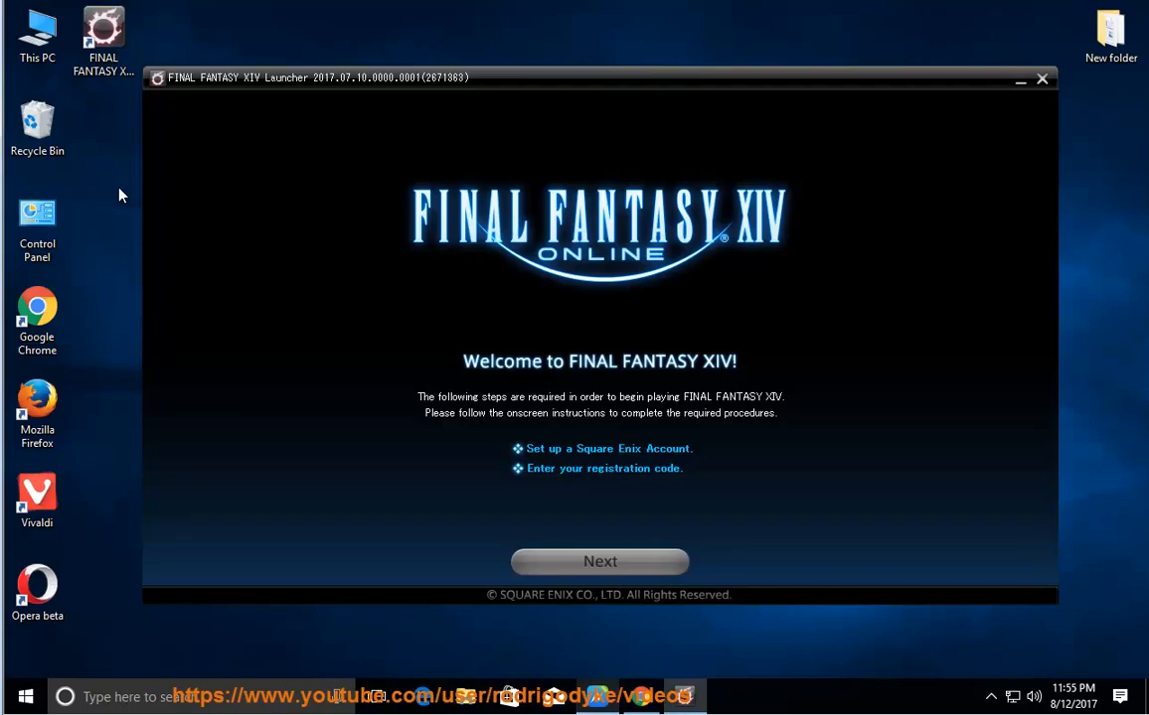
mouse_move(747, 290)
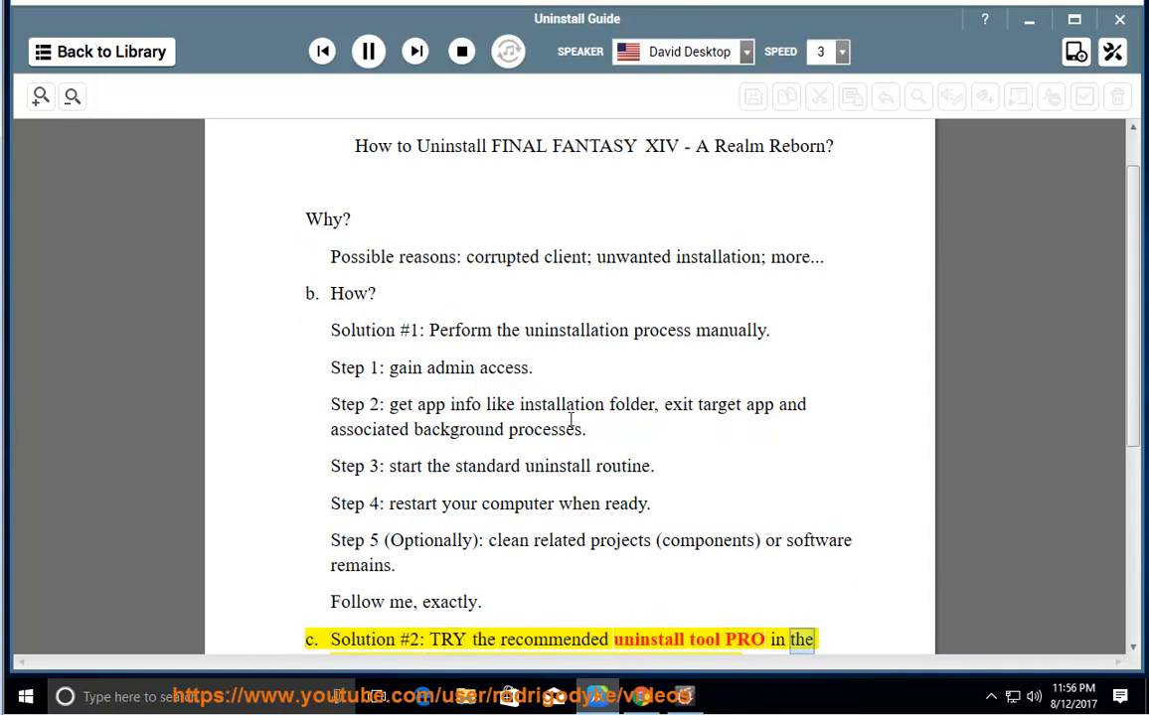
Exit the FINAL FANTASY XIV launcher and confirm with Yes.
scroll(down, 3)
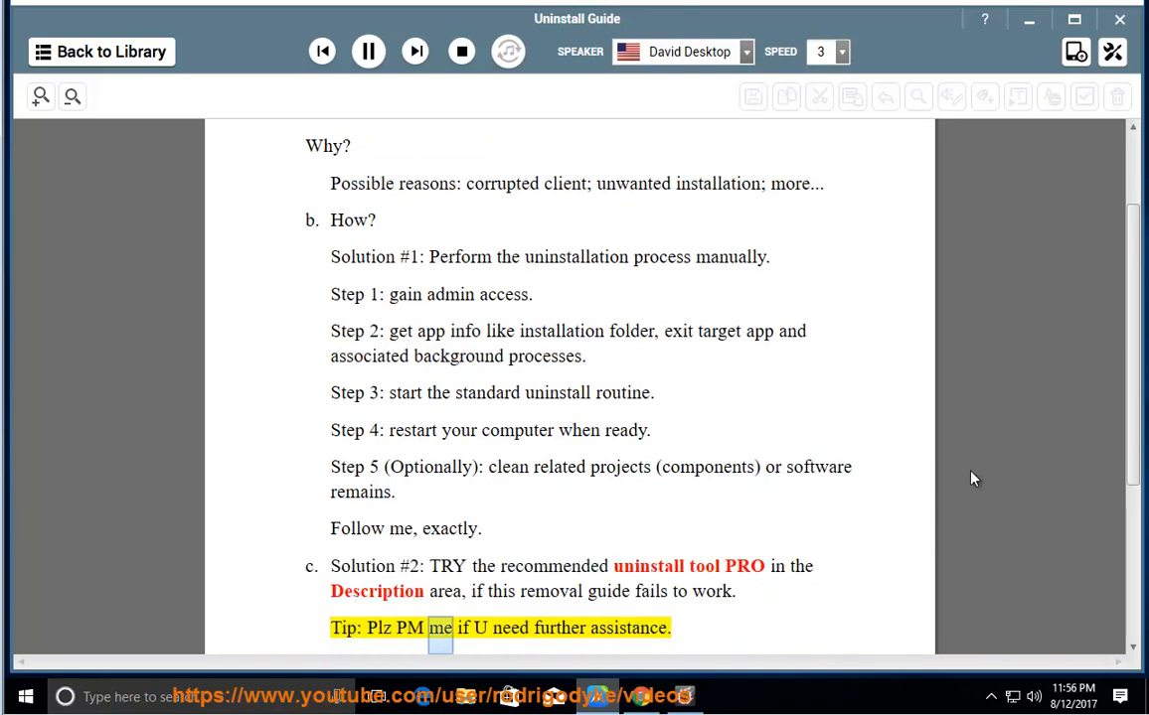
click(368, 52)
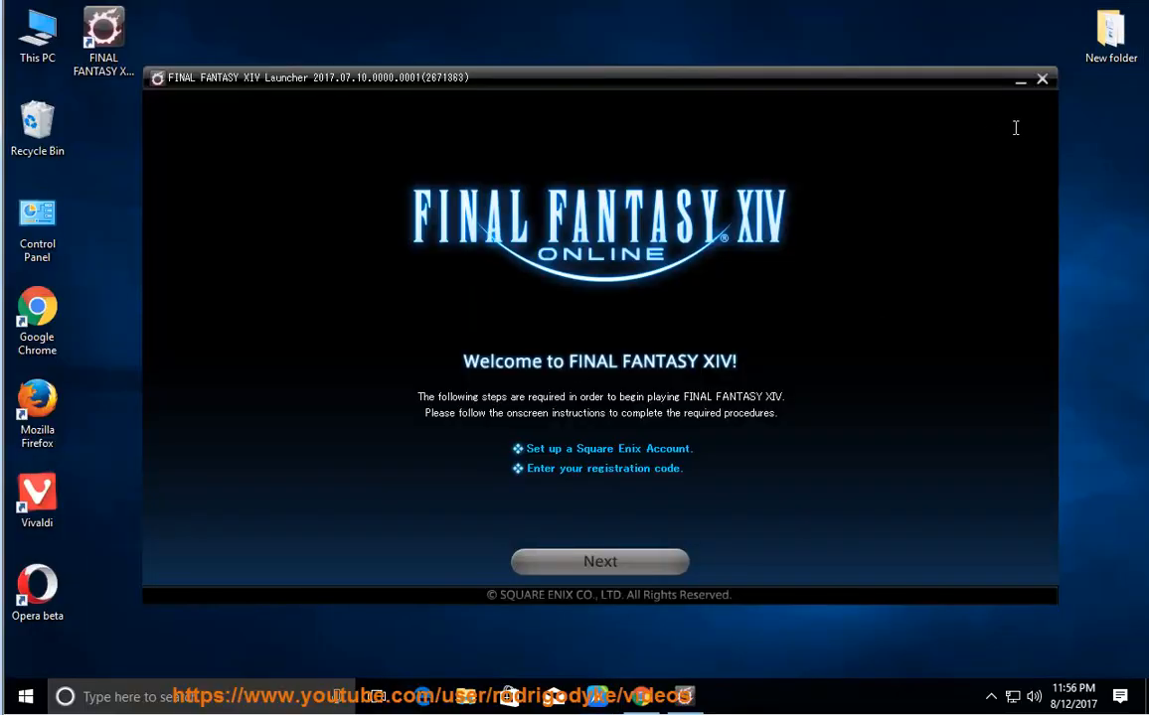
click(1041, 80)
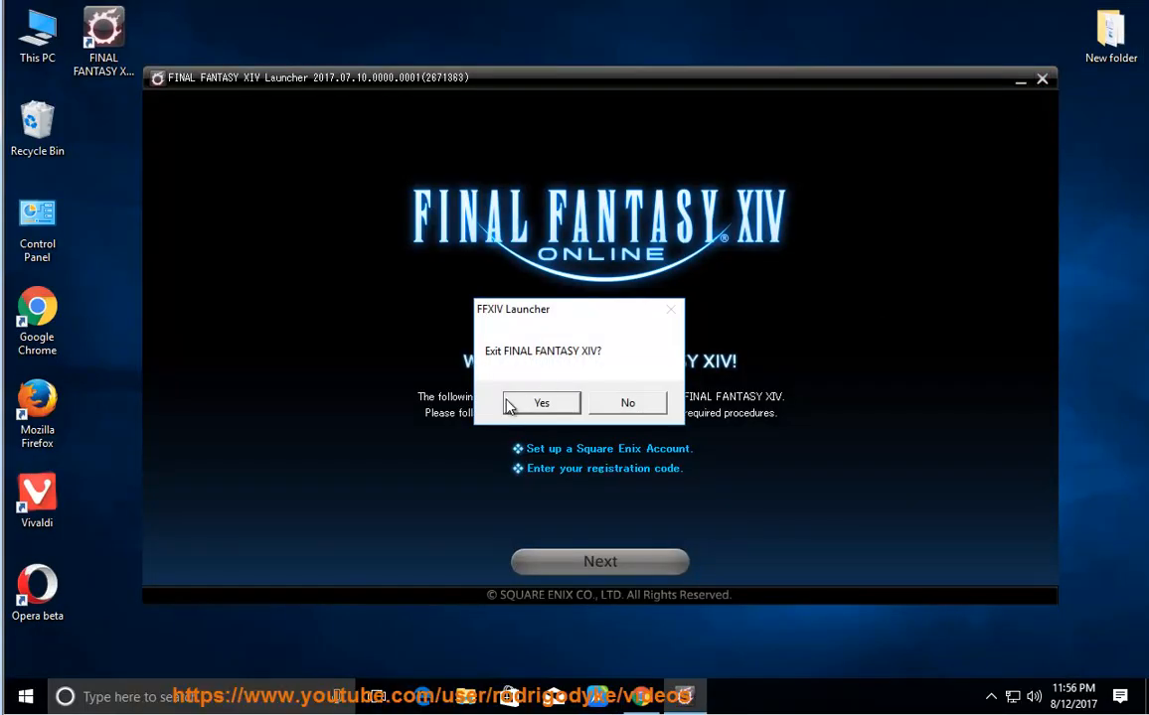
click(628, 402)
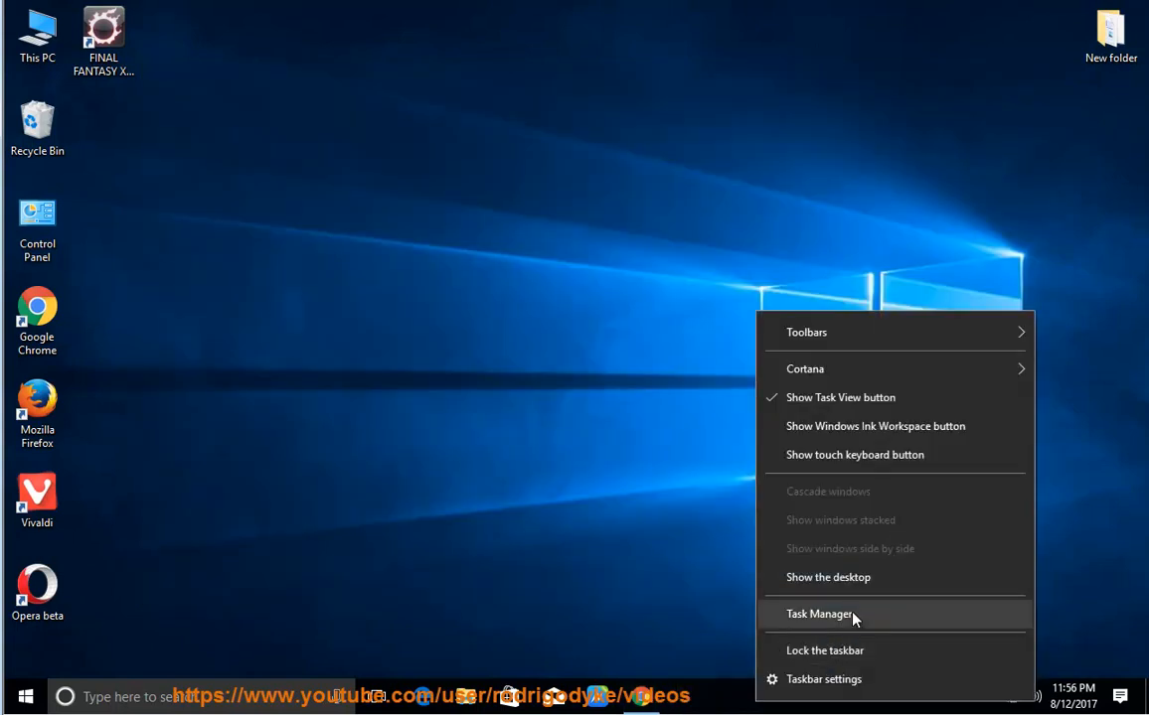
Check Task Manager's Processes list for leftover game processes, then close it.
click(814, 614)
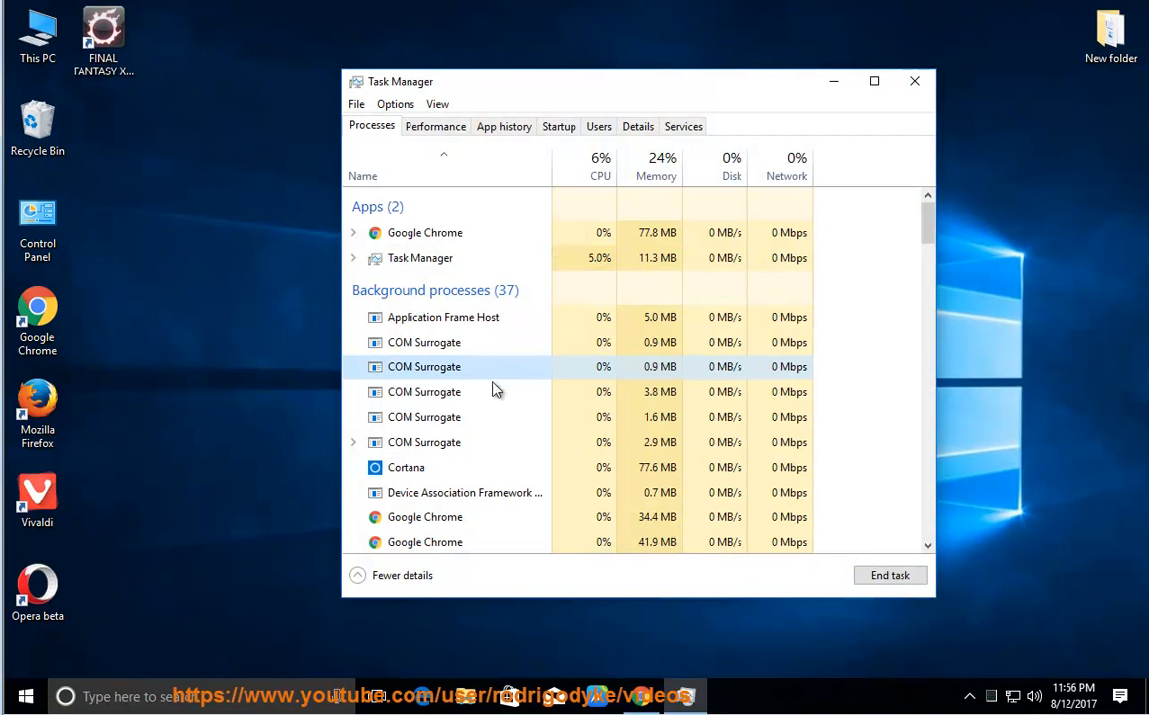
scroll(down, 3)
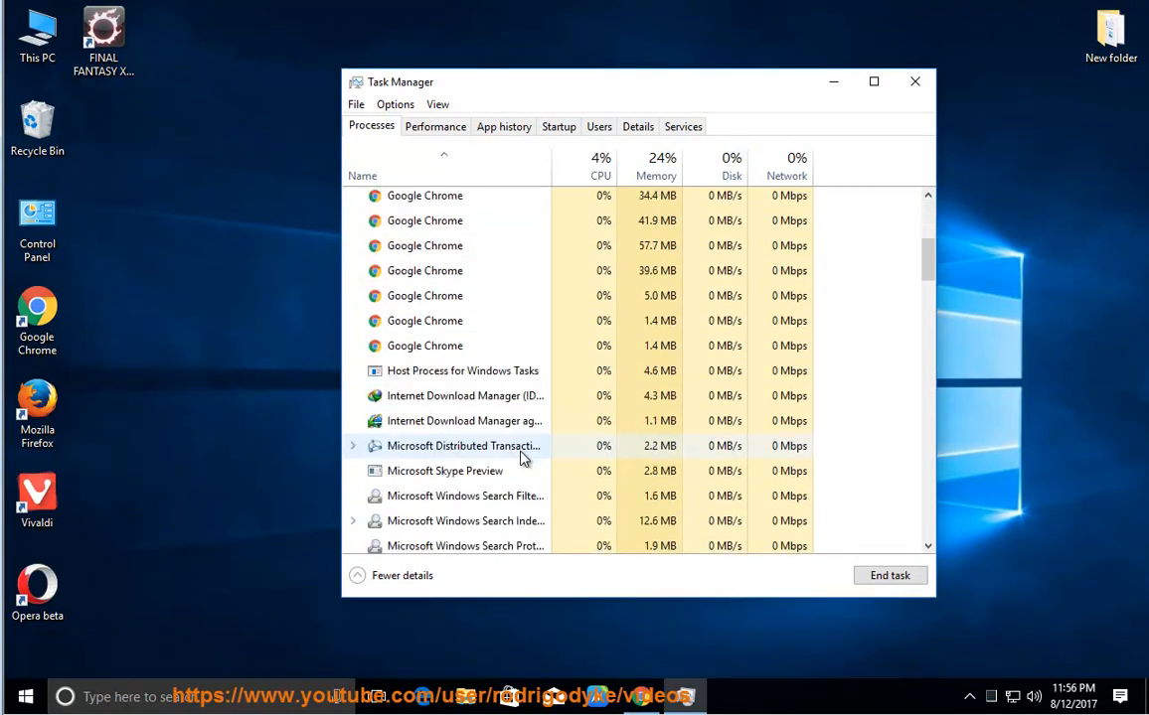
click(911, 83)
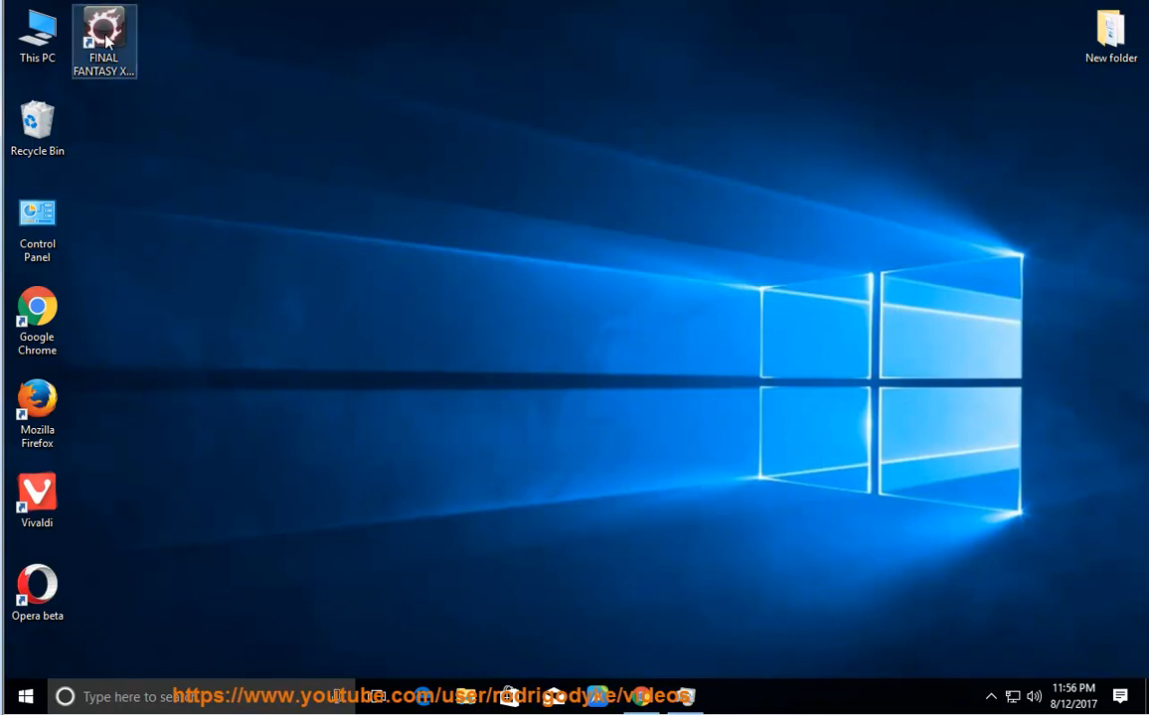
View the game's boot folder under Program Files (x86)\SquareEnix, then minimize Explorer.
double_click(103, 36)
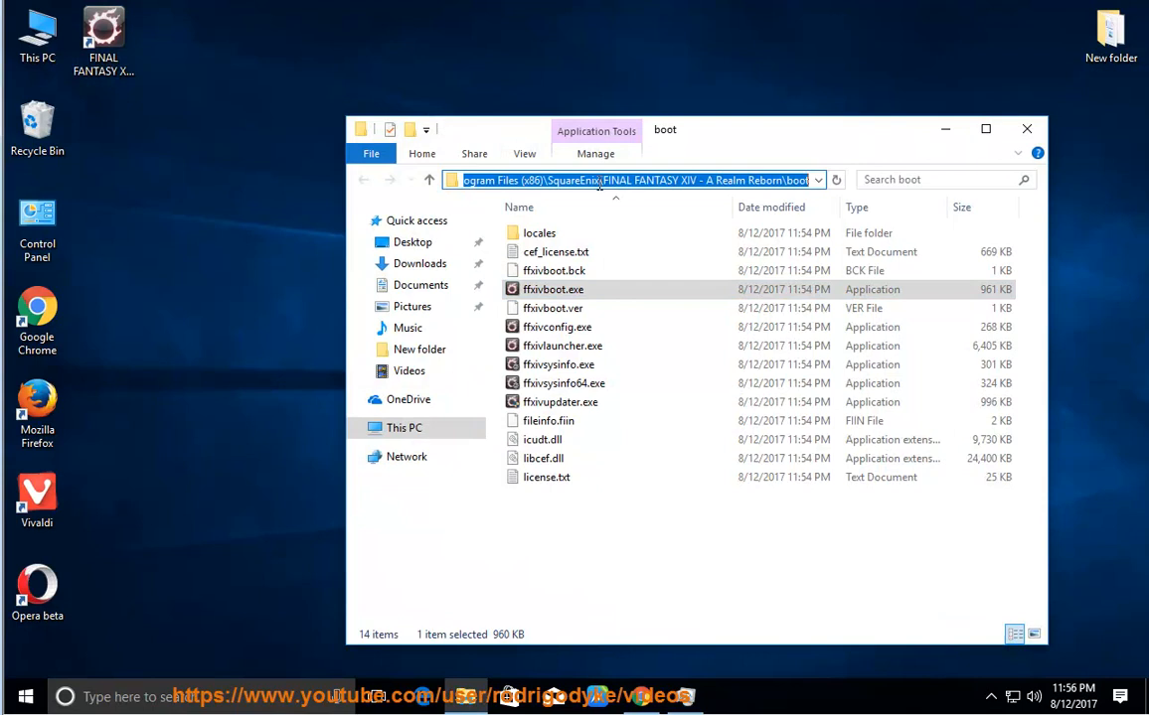
double_click(573, 179)
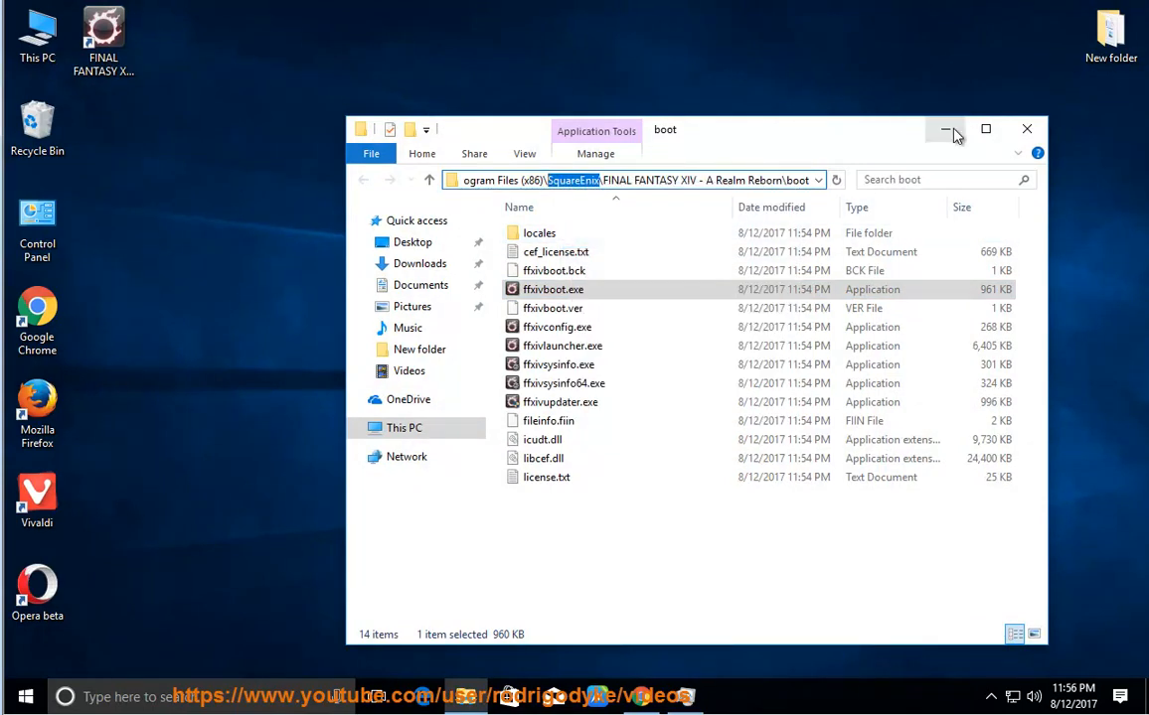
click(12, 691)
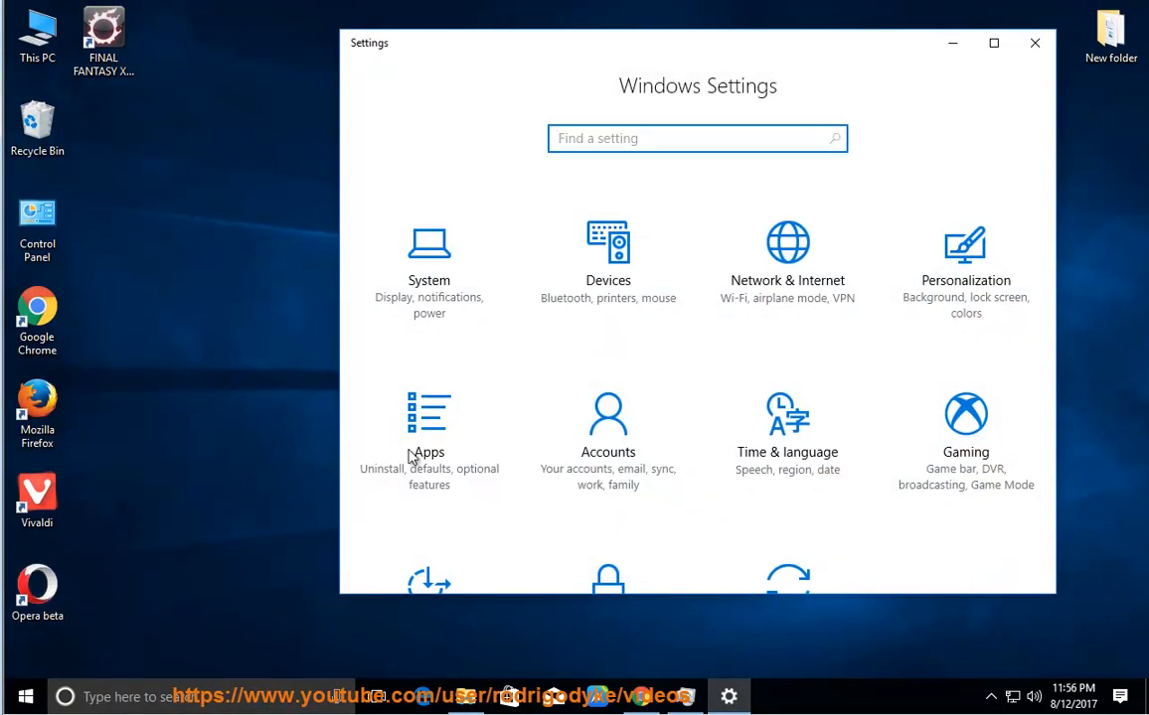
Search Apps & features for 'fin' and start uninstalling FINAL FANTASY XIV - A Realm Reborn.
click(430, 433)
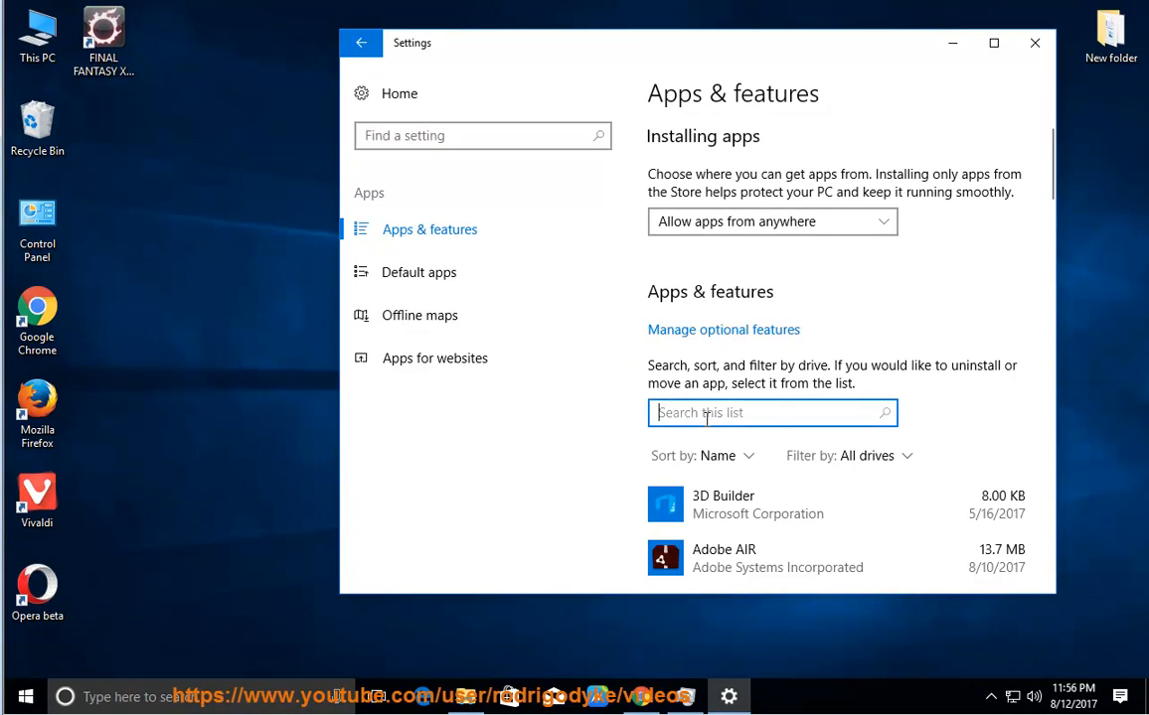
text(fin)
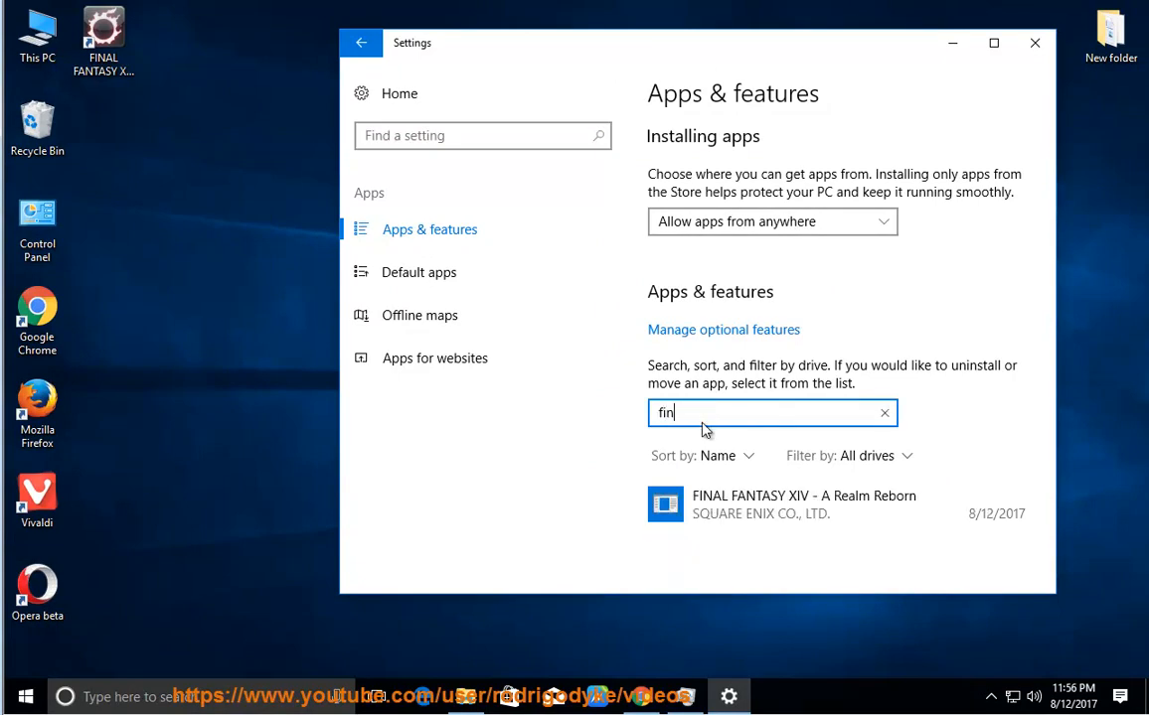
click(802, 506)
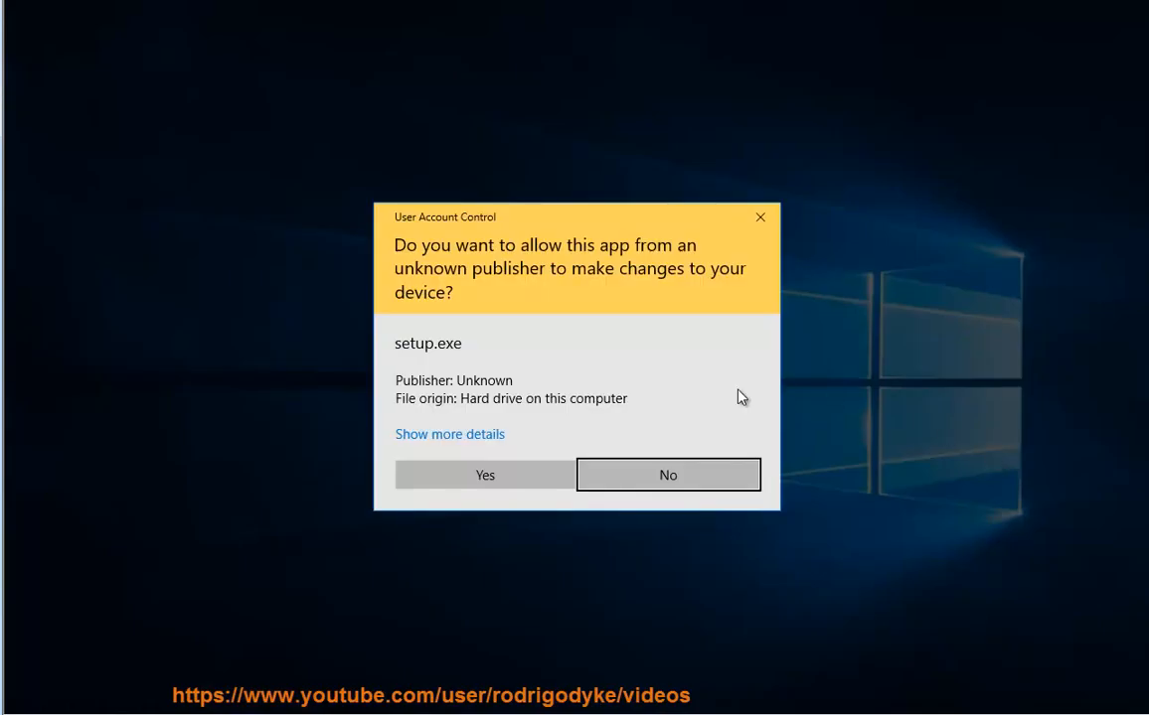
Expand the UAC prompt's details to show setup.exe's InstallShield location.
click(449, 433)
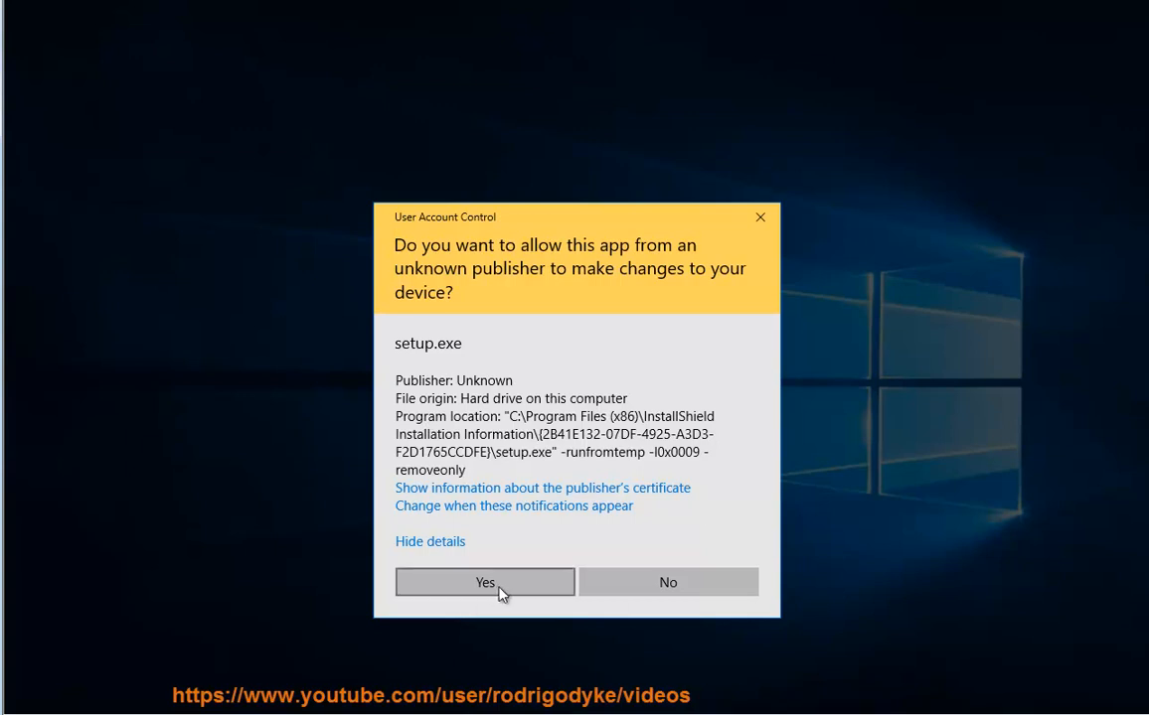